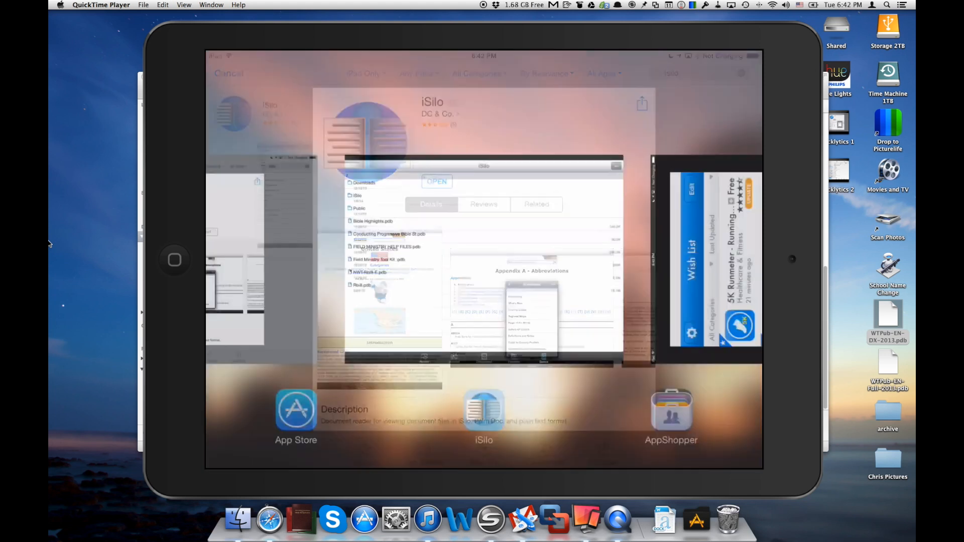
# Switch to iSilo from the app switcher to show its Device folders and .pdb files.
pyautogui.click(484, 408)
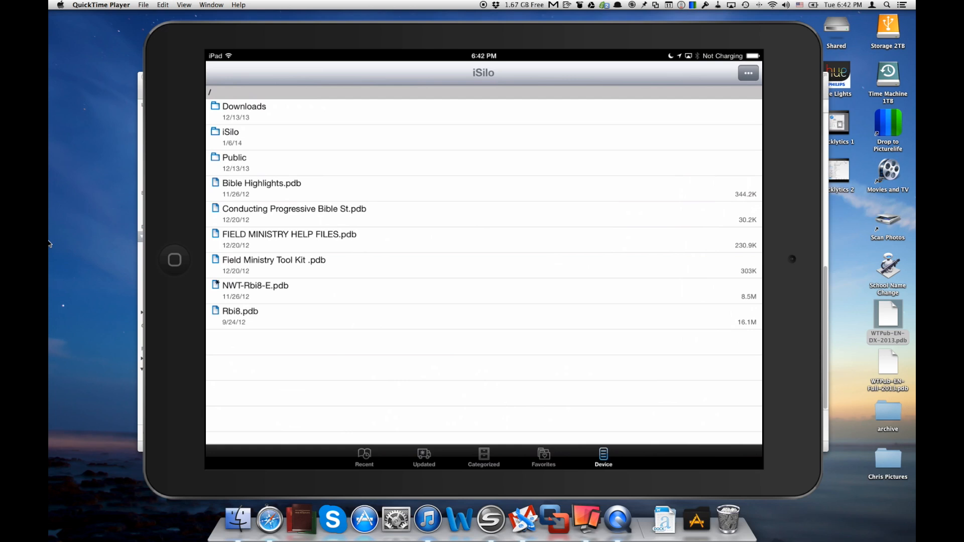
# Show iSilo's Recently Opened list with five documents such as Field Ministry Tool Kit and Rbi8.
pyautogui.click(364, 457)
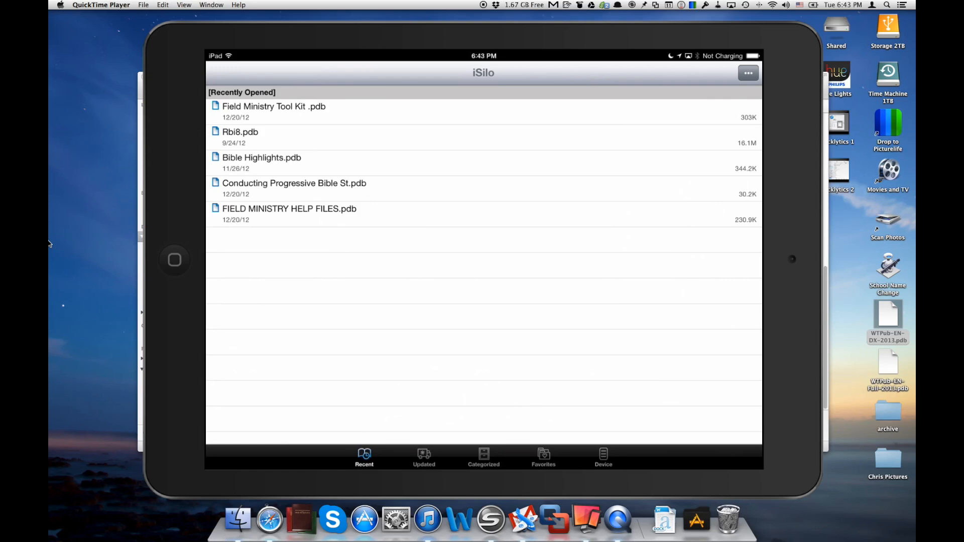
# Open the WTLib note-to-self email showing two Dropbox links to WTPub .pdb files.
pyautogui.click(174, 260)
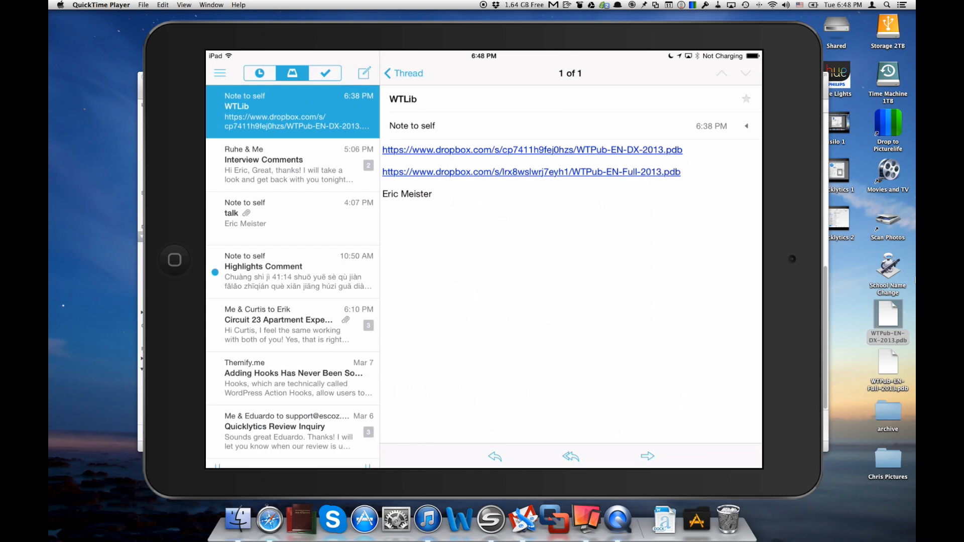
# Download WTPub-EN-DX-2013.pdb (16.5 MB) from the first Dropbox link in Safari.
pyautogui.click(532, 150)
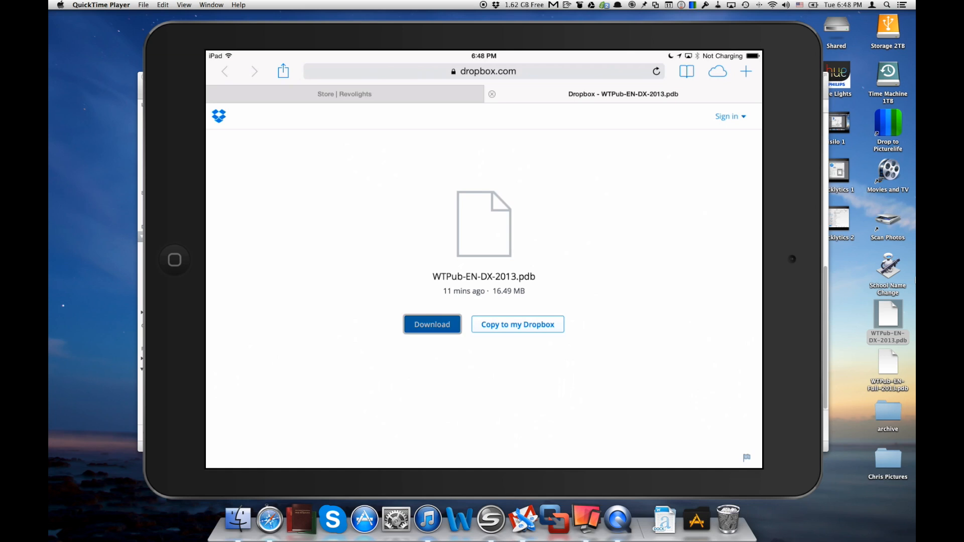
pyautogui.click(432, 324)
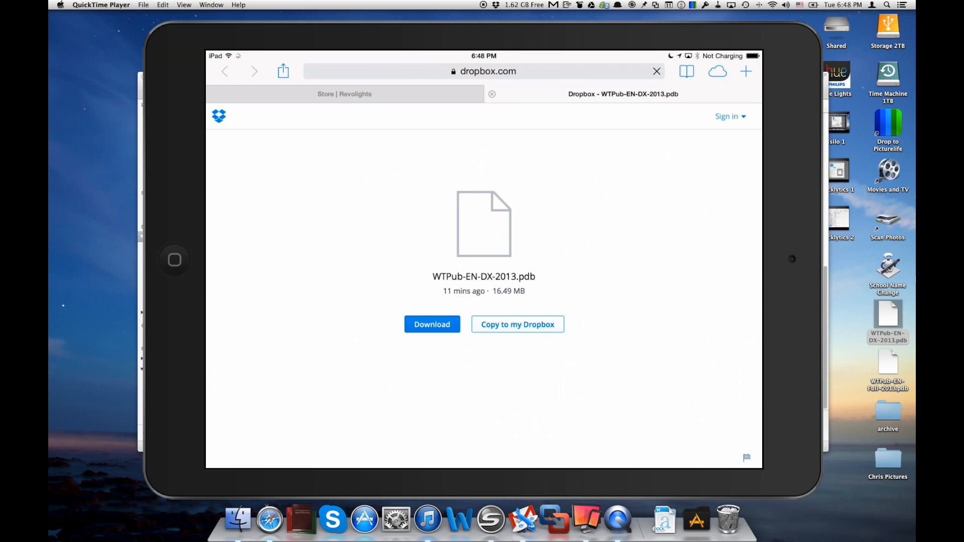
pyautogui.click(431, 324)
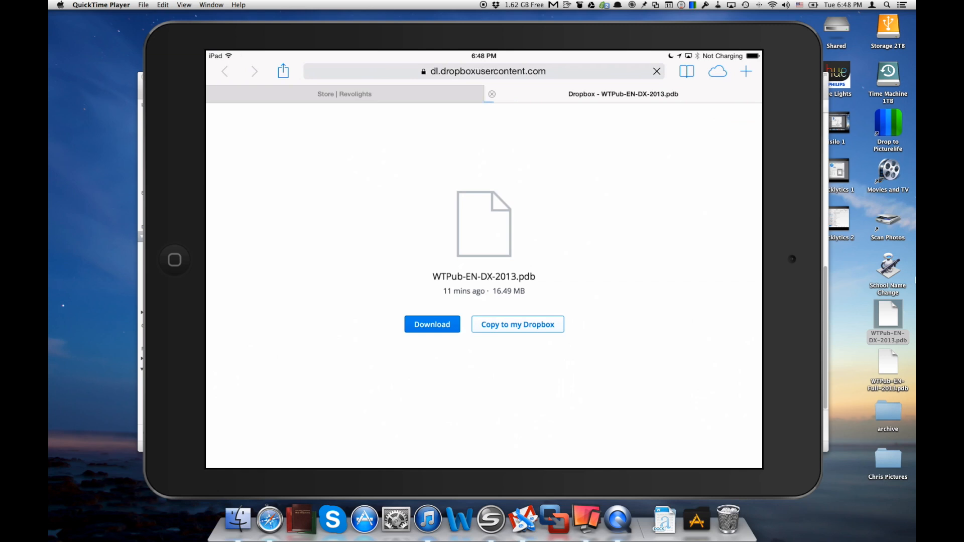
pyautogui.click(432, 324)
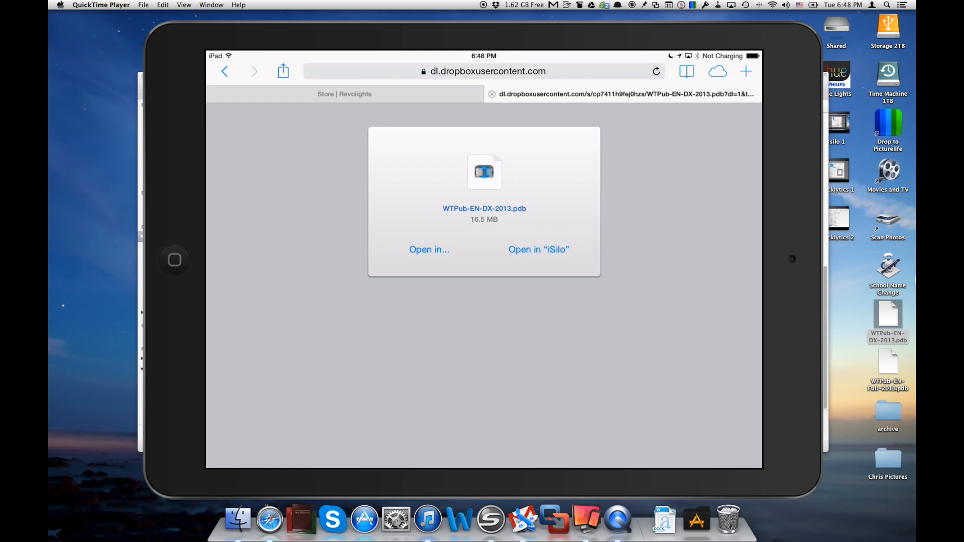
# Open WTPub EN 'DX' 2013 in iSilo, view its index, then return to Recently Opened.
pyautogui.click(538, 249)
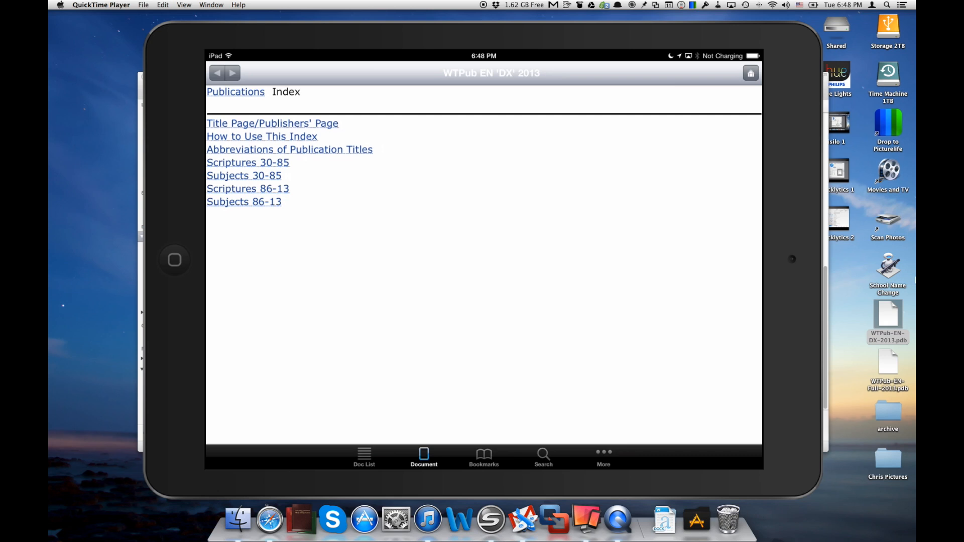
pyautogui.click(364, 458)
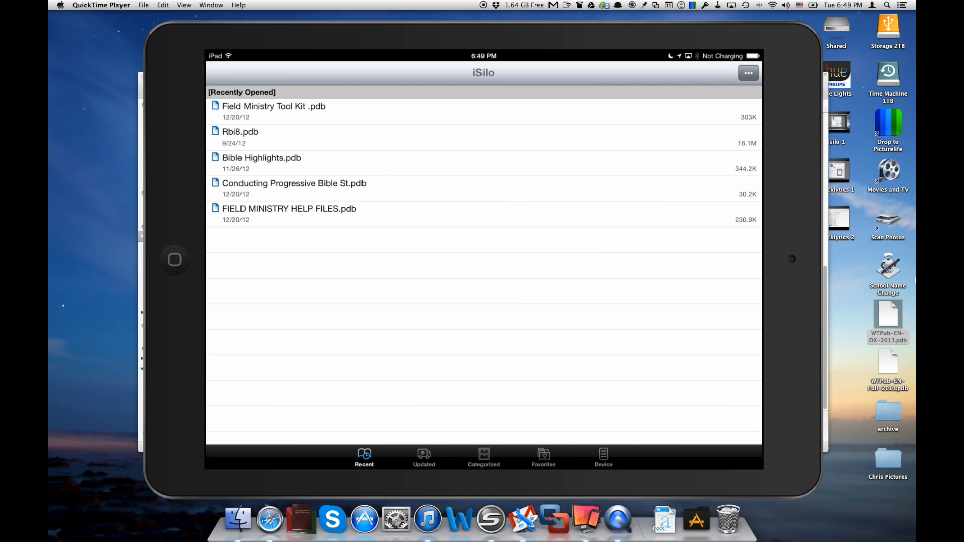
# Open WTPub-EN-DX-2013.pdb from iSilo's Device Inbox folder and return to the file list.
pyautogui.click(603, 458)
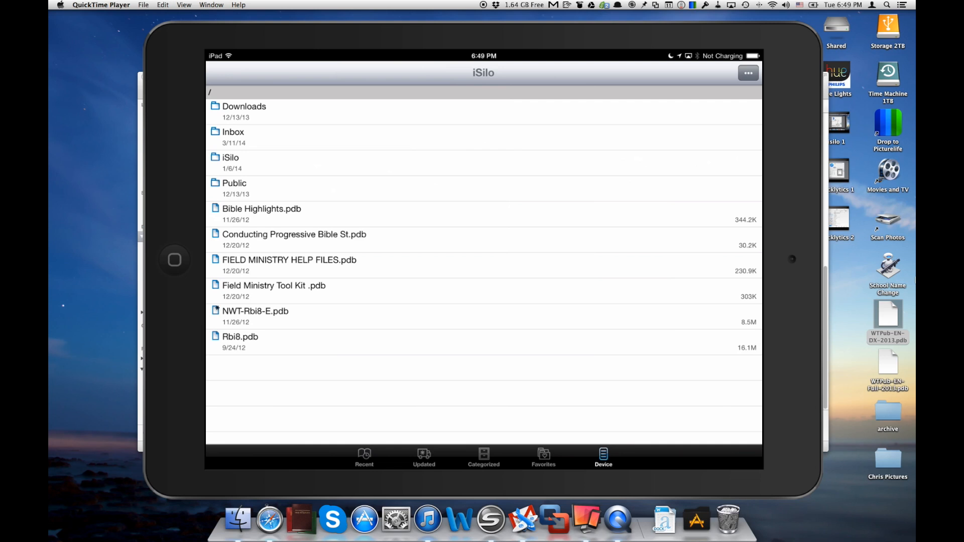
pyautogui.click(233, 132)
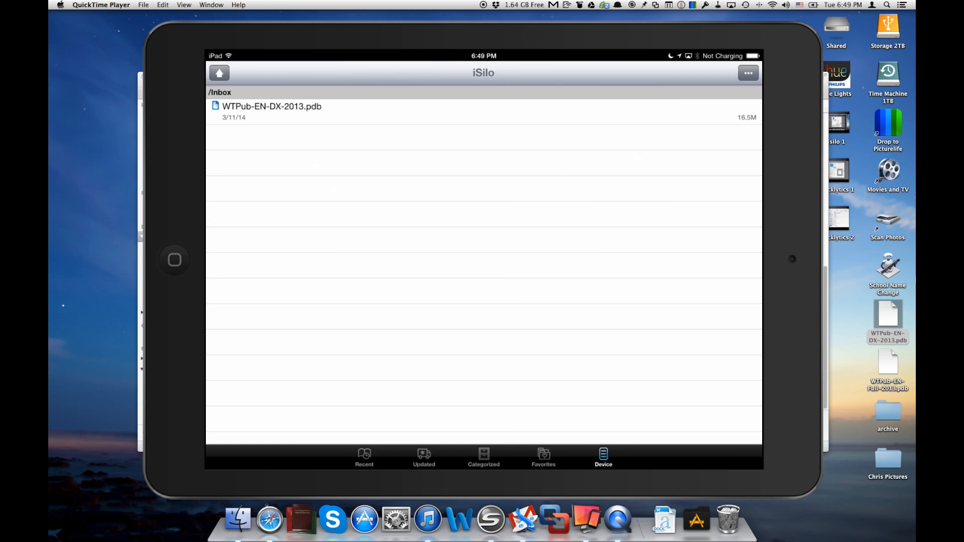
pyautogui.click(271, 106)
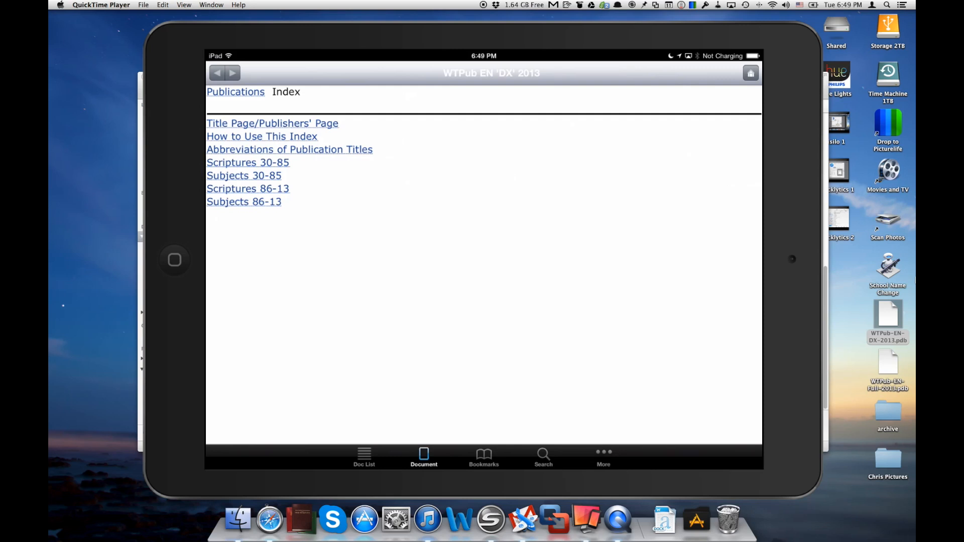
pyautogui.click(364, 458)
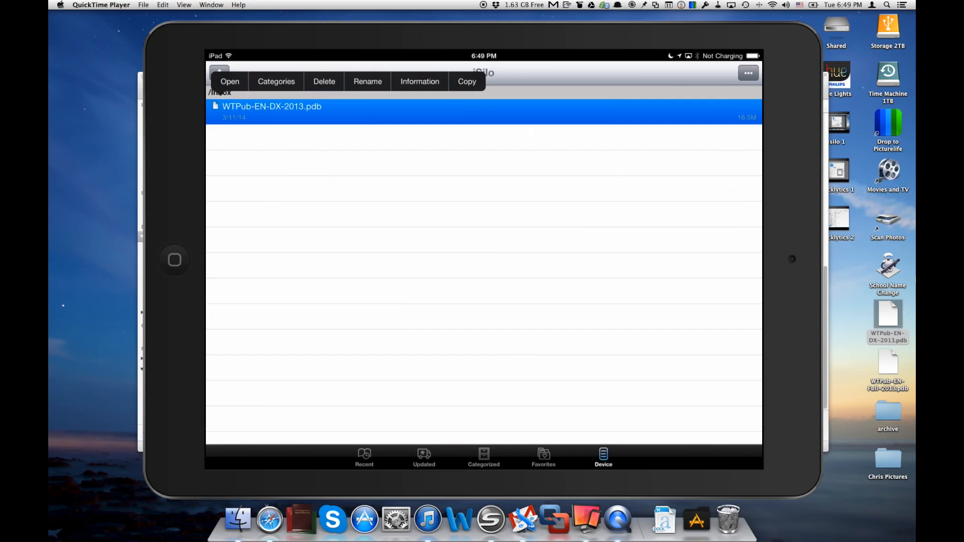
# Reopen the DX 2013 publication, then return to the WTLib mail note.
pyautogui.click(364, 458)
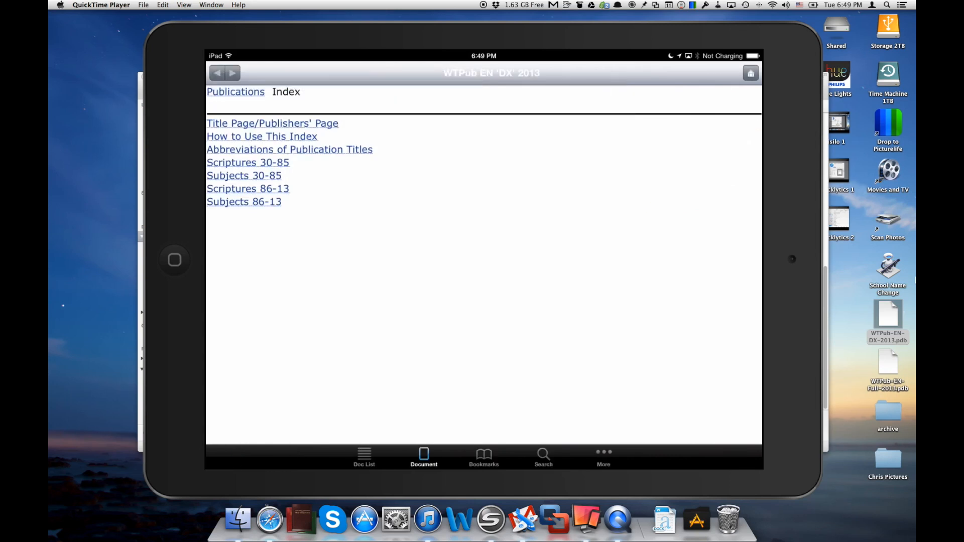
pyautogui.click(364, 458)
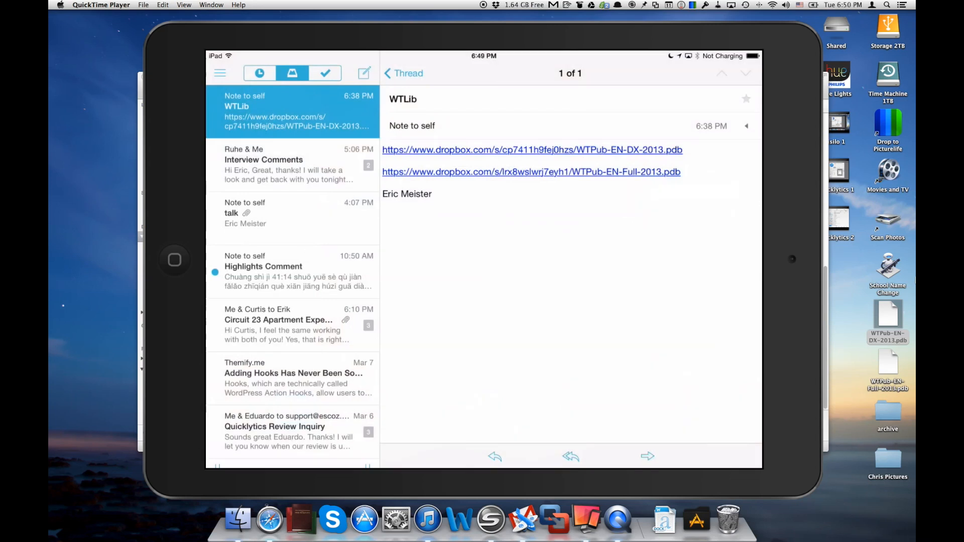
# Download WTPub-EN-Full-2013.pdb (172.1 MB) from the second Dropbox link and open it in iSilo.
pyautogui.click(532, 150)
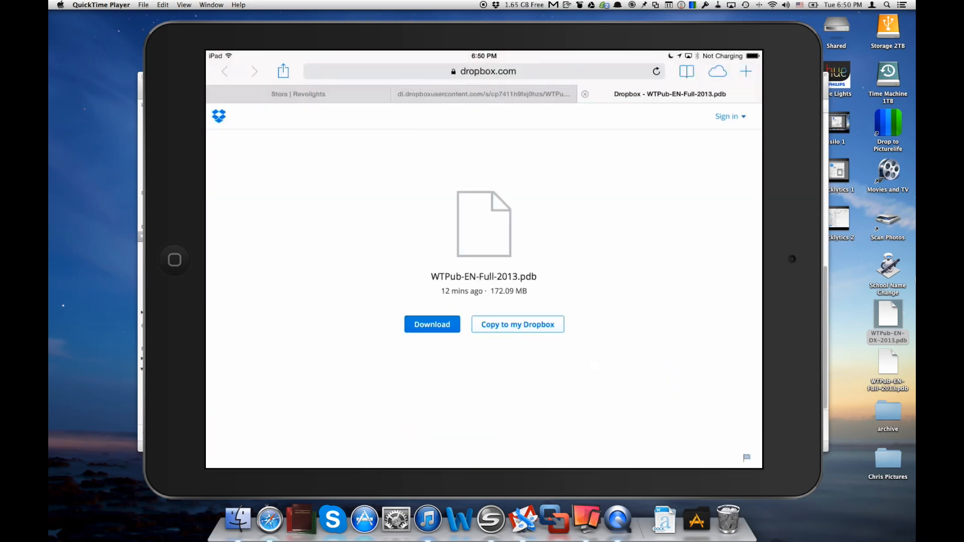
pyautogui.click(432, 324)
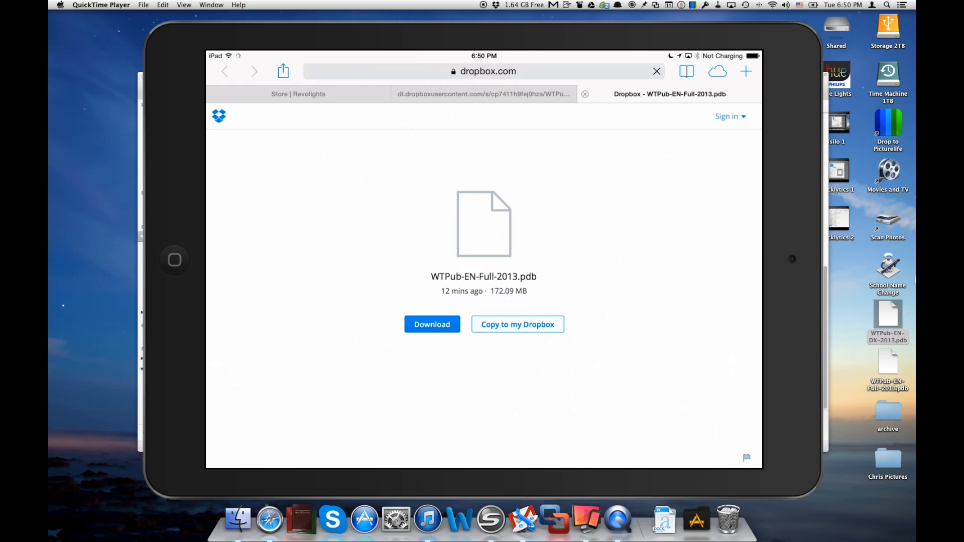
pyautogui.click(432, 324)
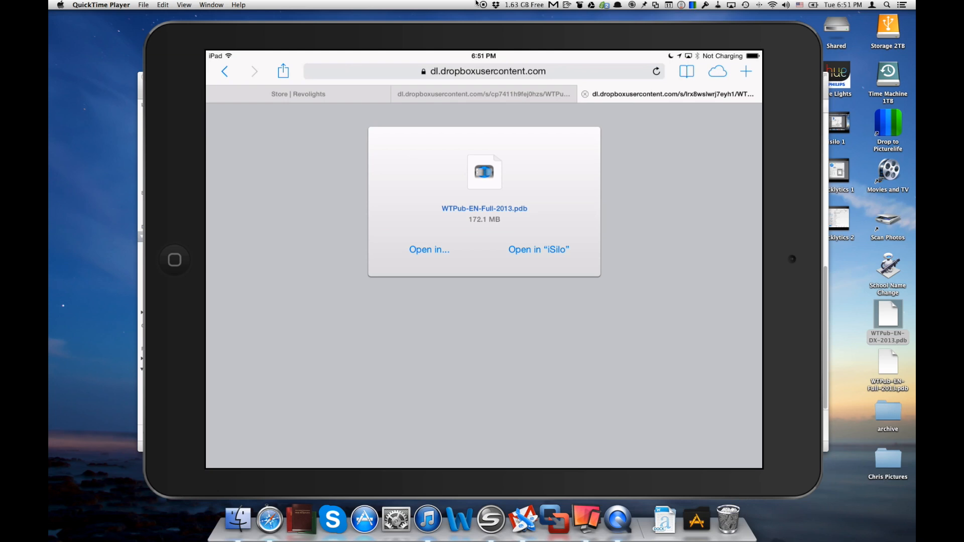
pyautogui.click(538, 249)
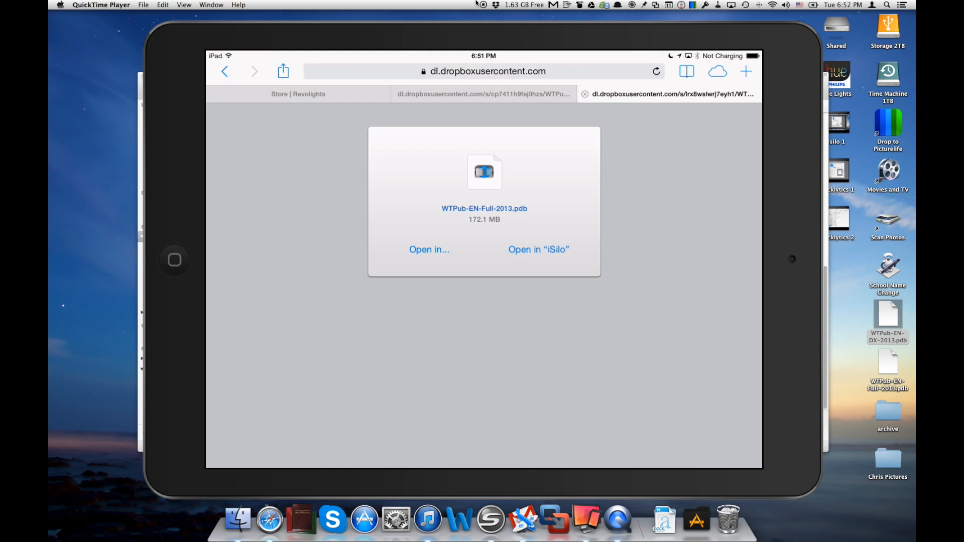
pyautogui.click(538, 249)
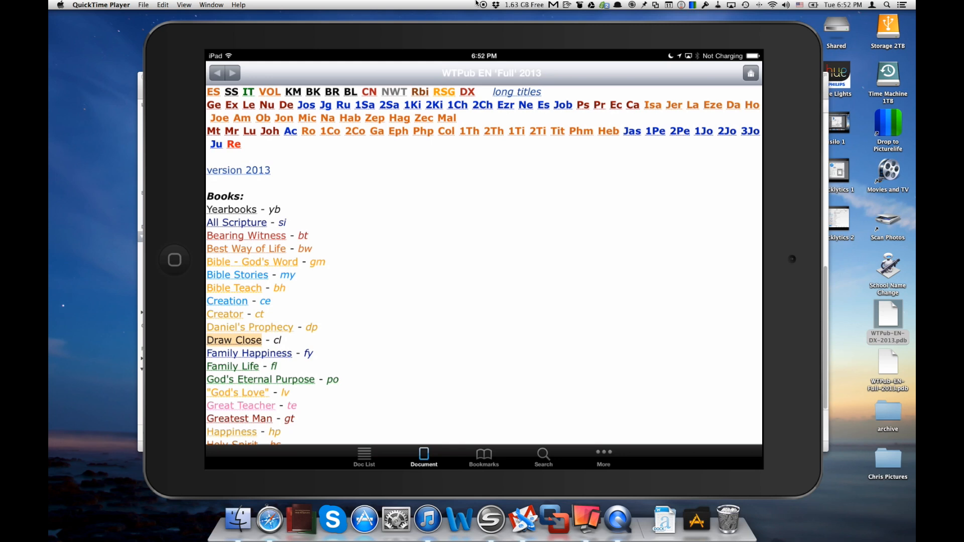
# Open WTPub-EN-Full-2013.pdb from the Inbox and read Chapter 15 of 'Is This Life All There Is?'.
pyautogui.click(364, 458)
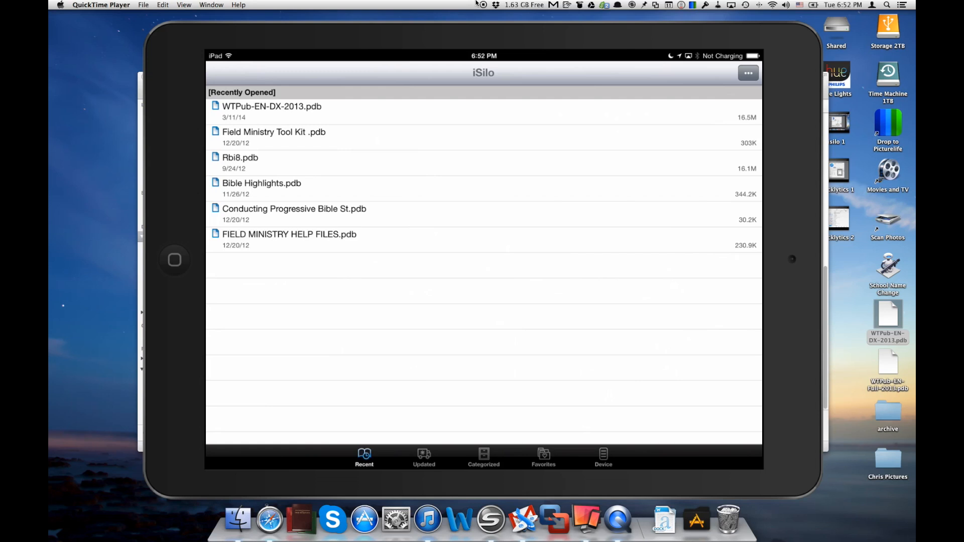
pyautogui.click(603, 457)
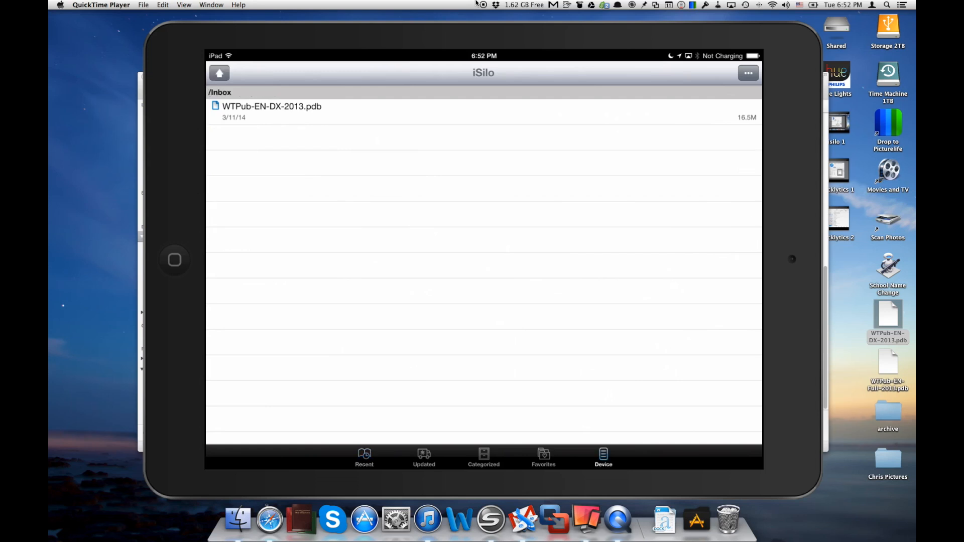
pyautogui.click(219, 73)
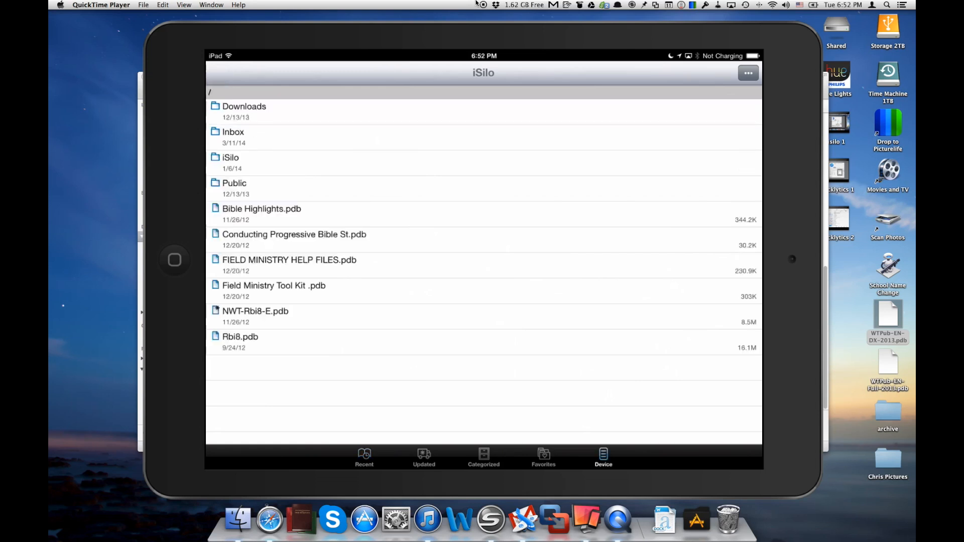
pyautogui.click(233, 132)
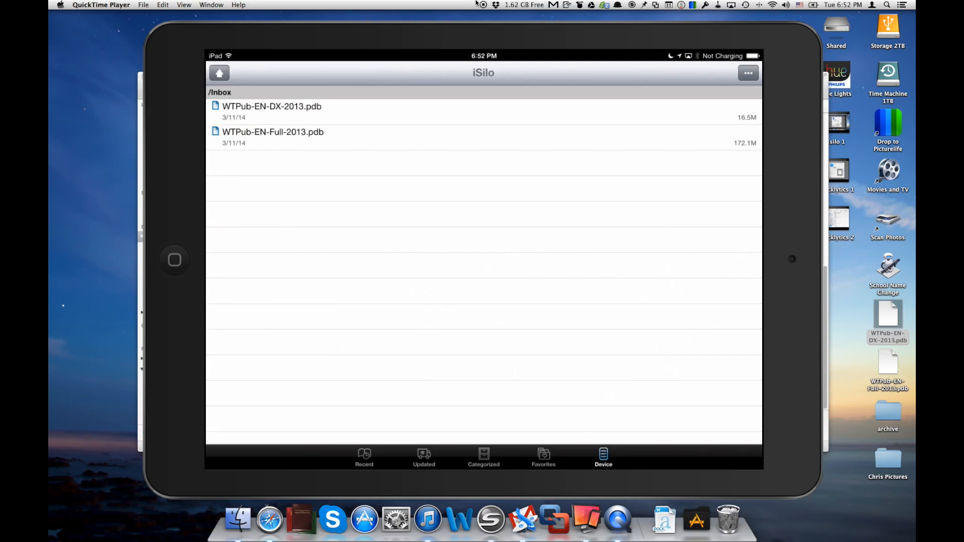
pyautogui.click(272, 132)
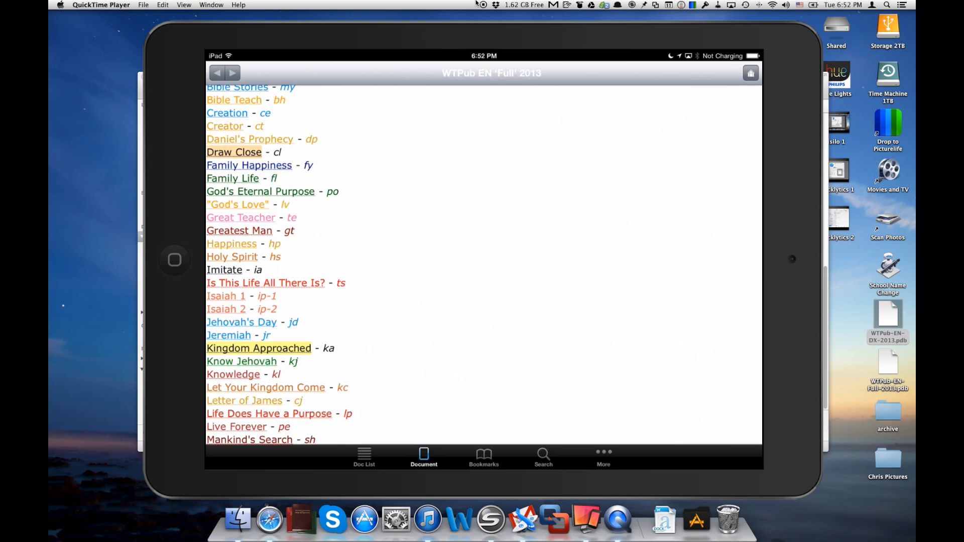
pyautogui.click(265, 283)
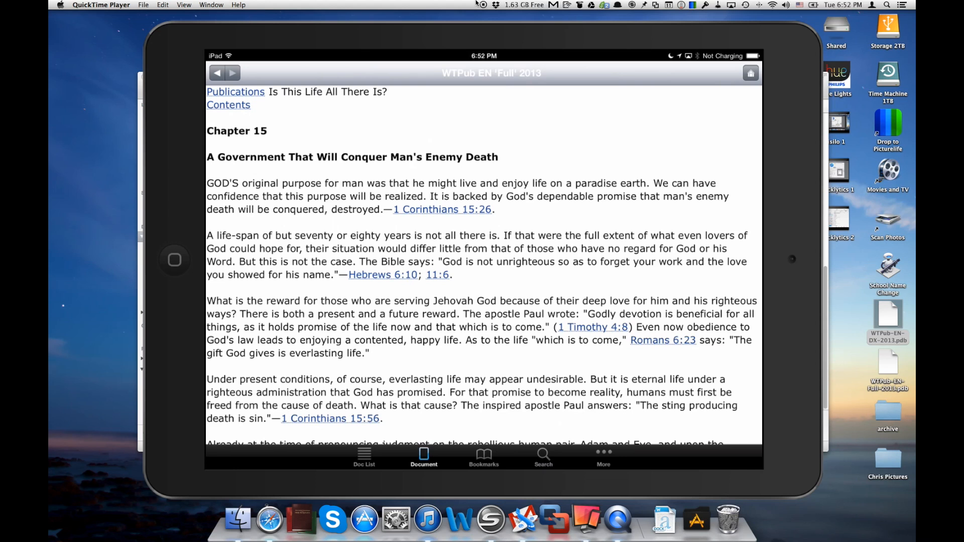
pyautogui.moveTo(172, 55)
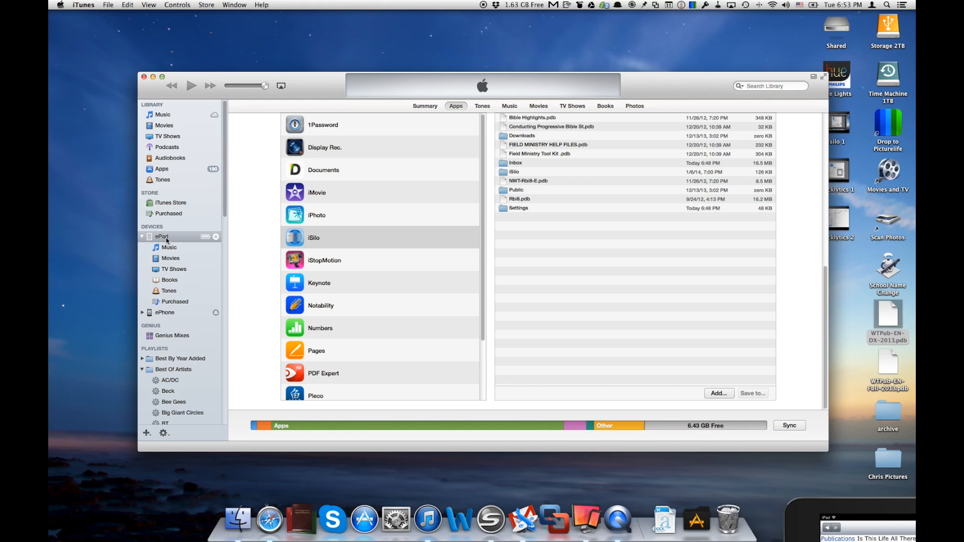
pyautogui.moveTo(424, 178)
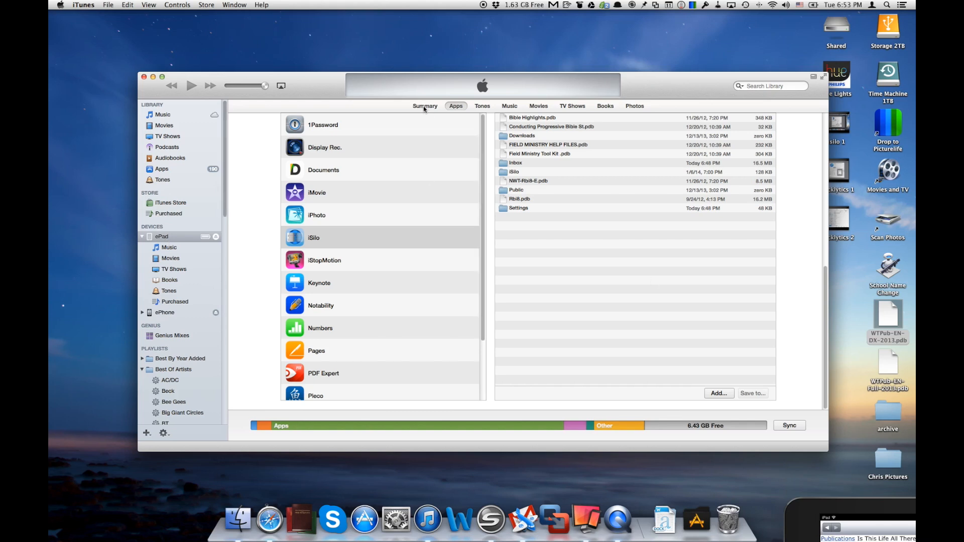
# In iTunes, go from the iPad's Summary tab to its Apps tab.
pyautogui.click(424, 106)
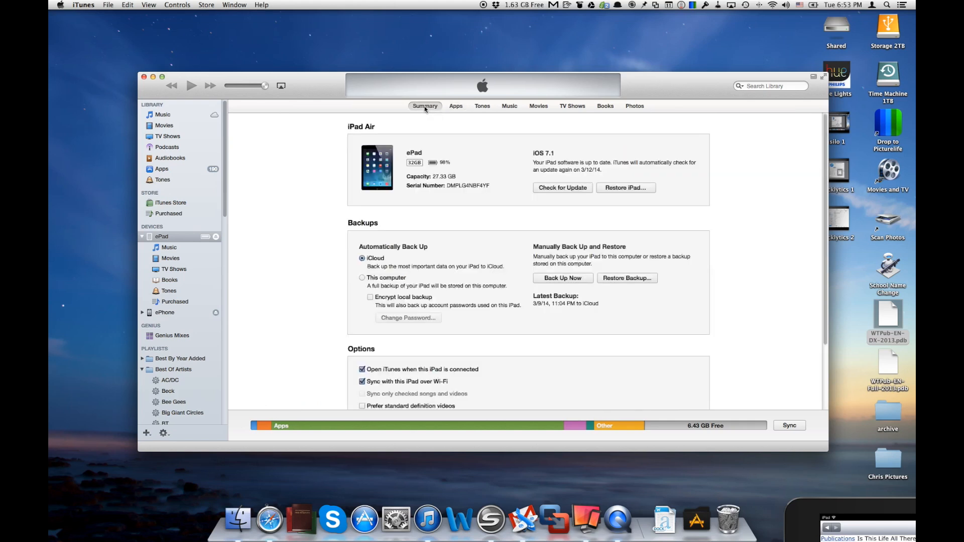
pyautogui.moveTo(455, 106)
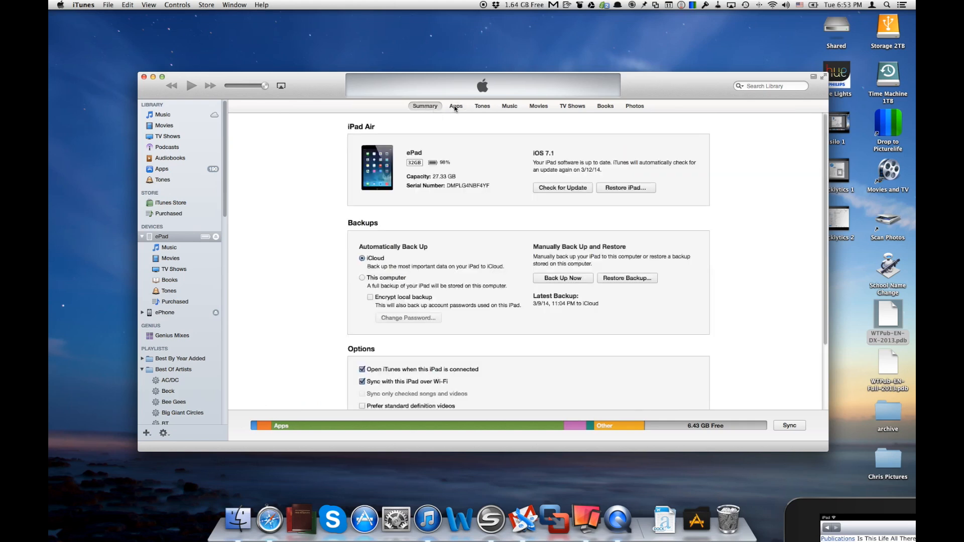
pyautogui.click(455, 106)
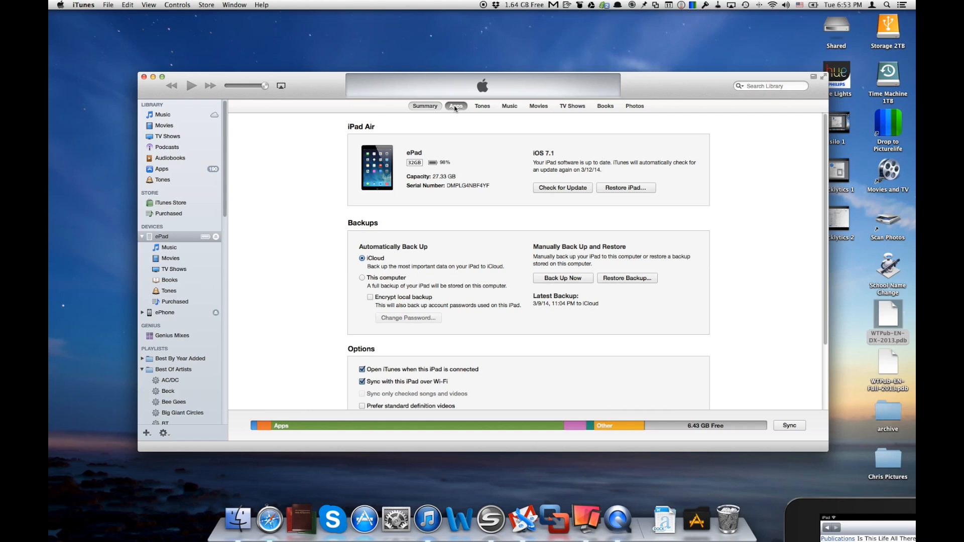
pyautogui.click(455, 106)
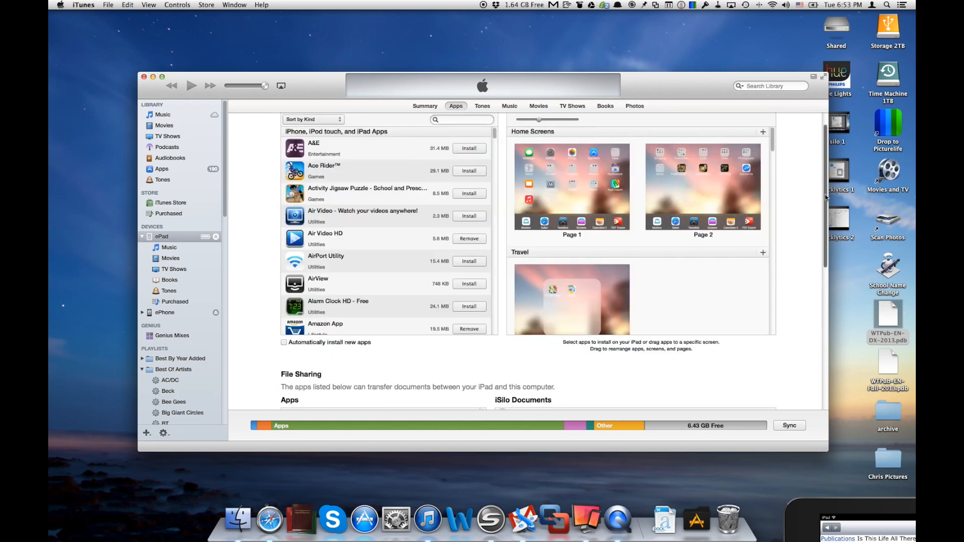
# Scroll to File Sharing and select iStopMotion, listing its 47.8 MB iStopMotion Clip.ISMClip.
pyautogui.scroll(3)
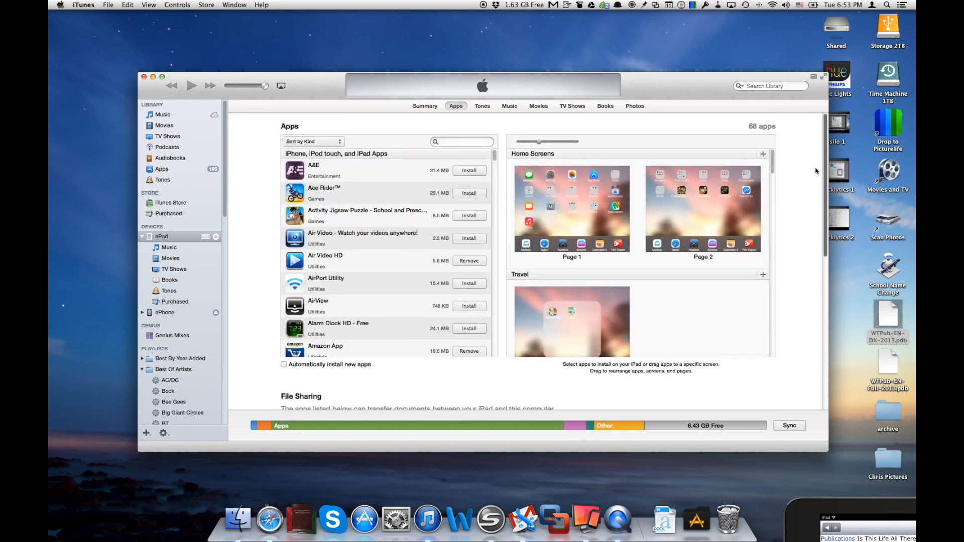
pyautogui.moveTo(531, 236)
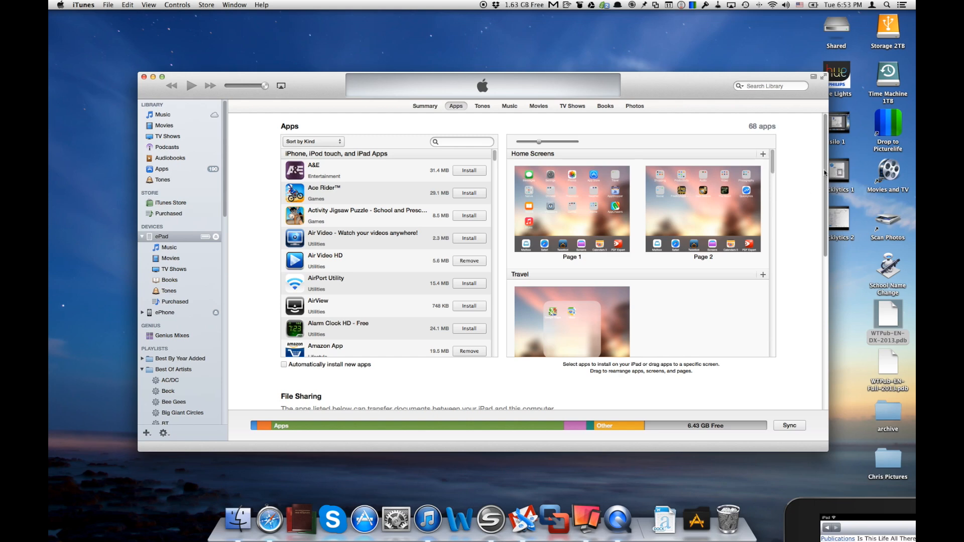
pyautogui.scroll(-3)
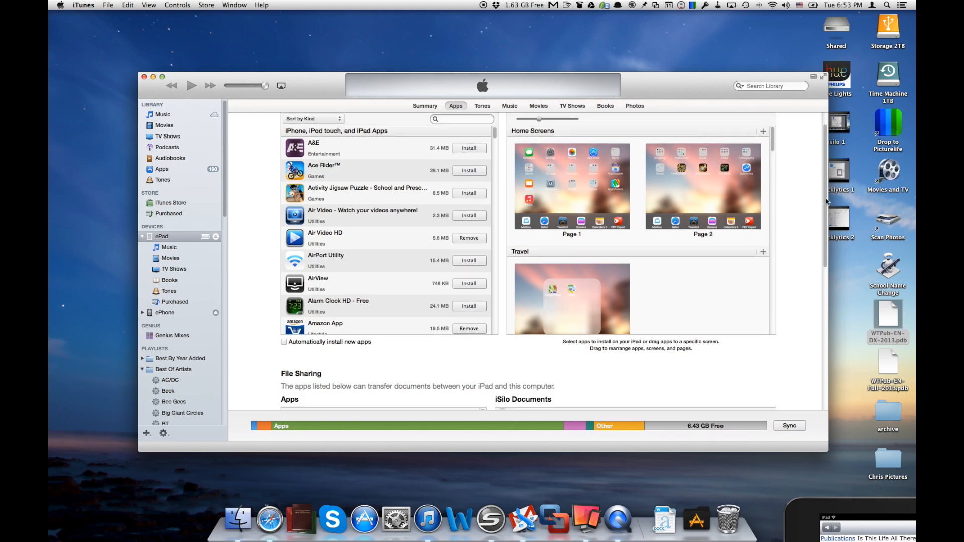
pyautogui.scroll(-3)
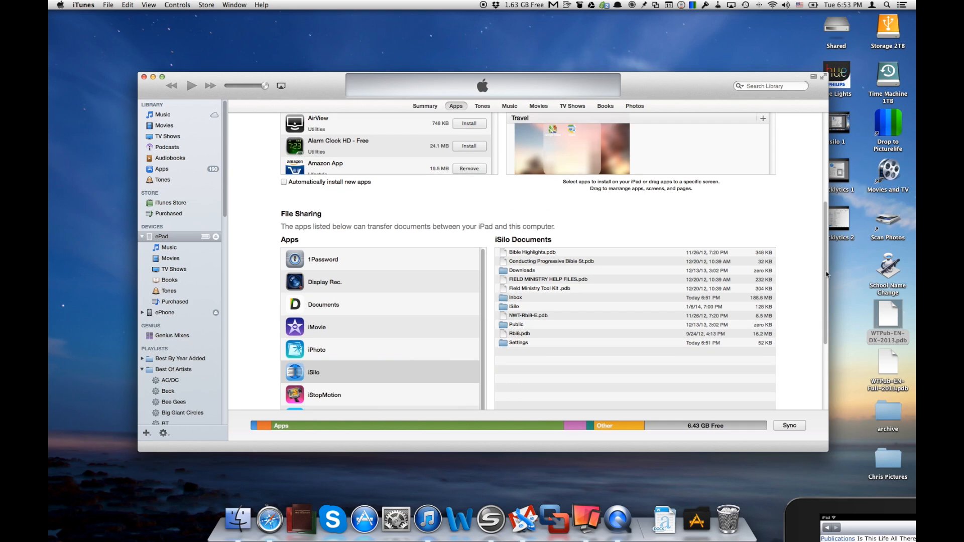
pyautogui.scroll(-3)
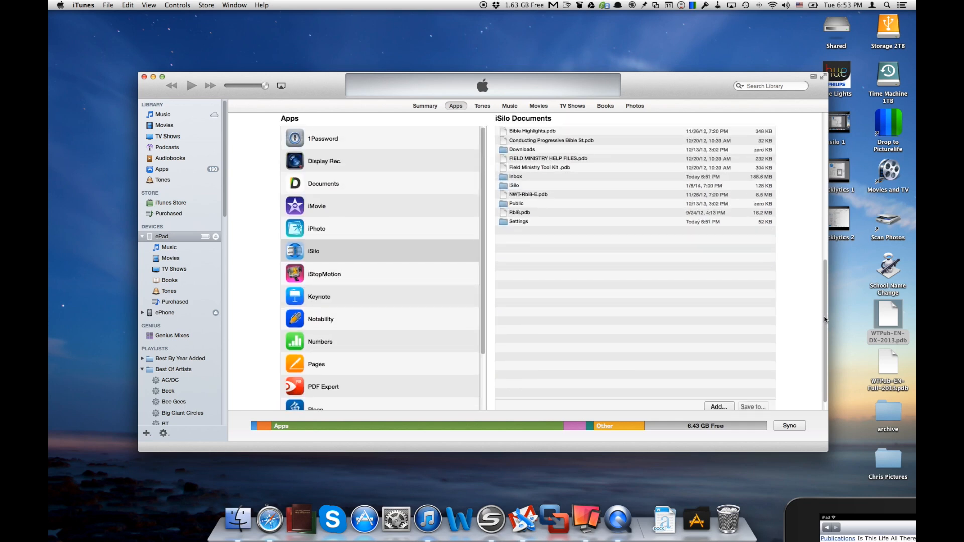
pyautogui.click(324, 273)
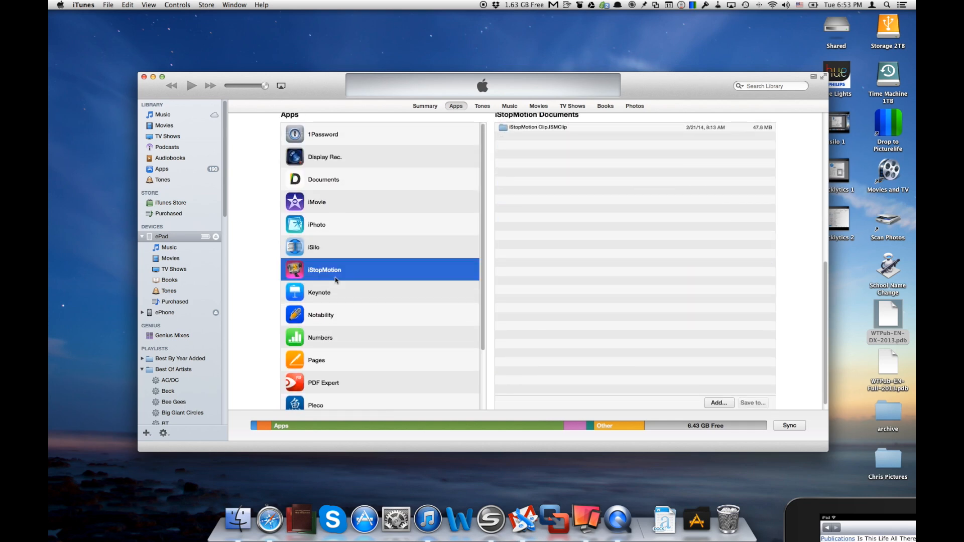
pyautogui.moveTo(425, 257)
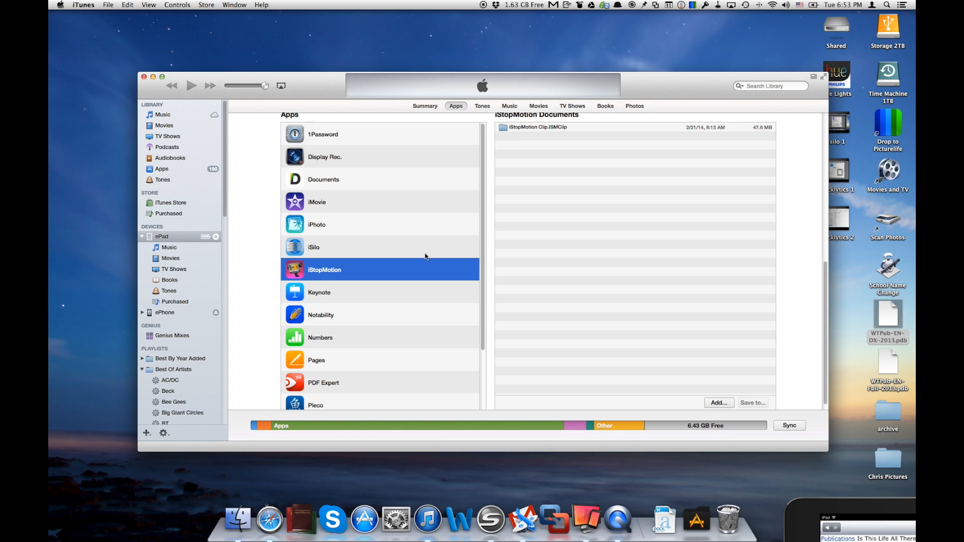
pyautogui.moveTo(419, 255)
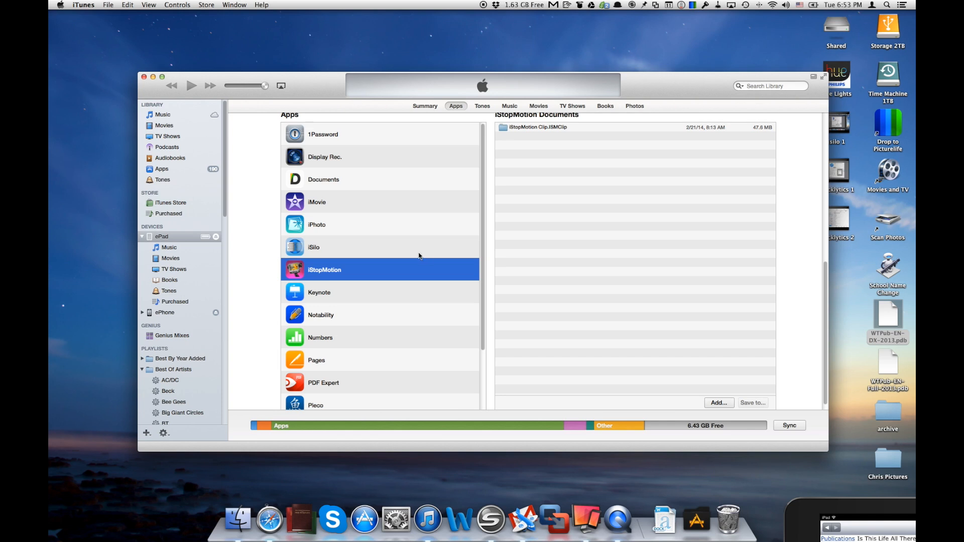
pyautogui.moveTo(327, 250)
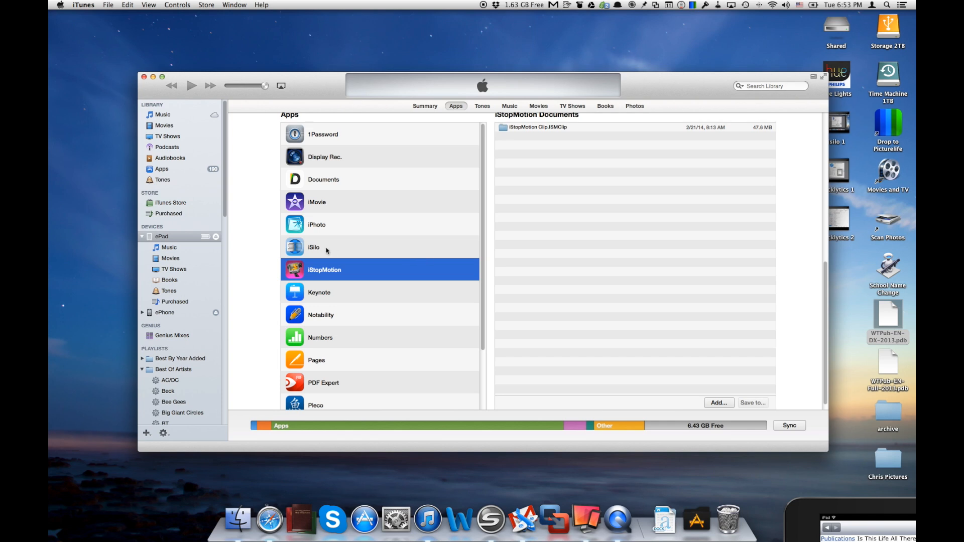
# Select iSilo under File Sharing Apps to show its shared documents list.
pyautogui.click(313, 246)
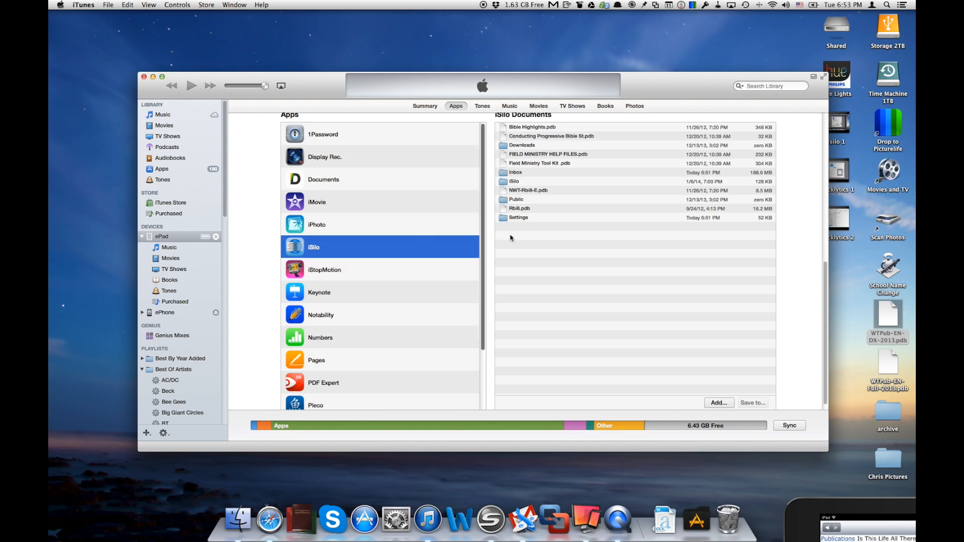
pyautogui.moveTo(534, 233)
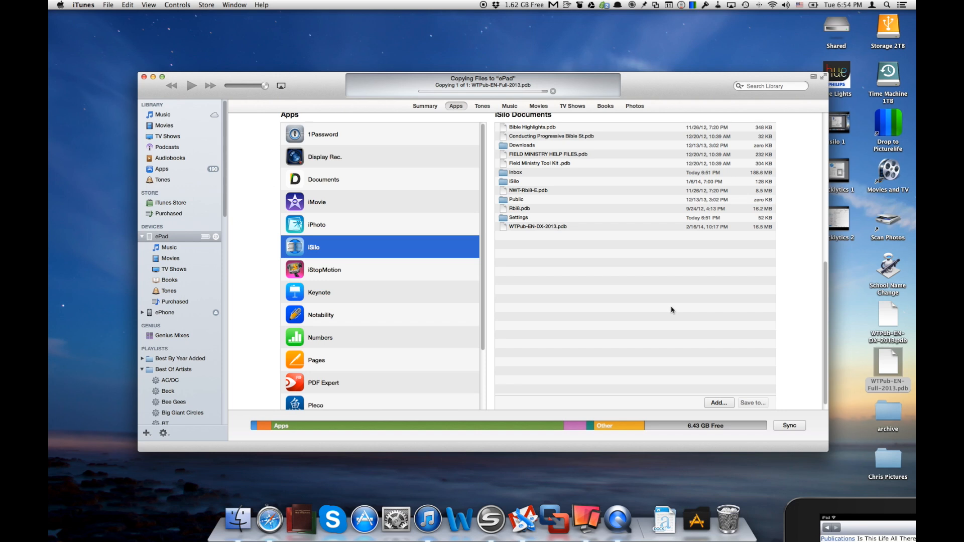
pyautogui.moveTo(501, 279)
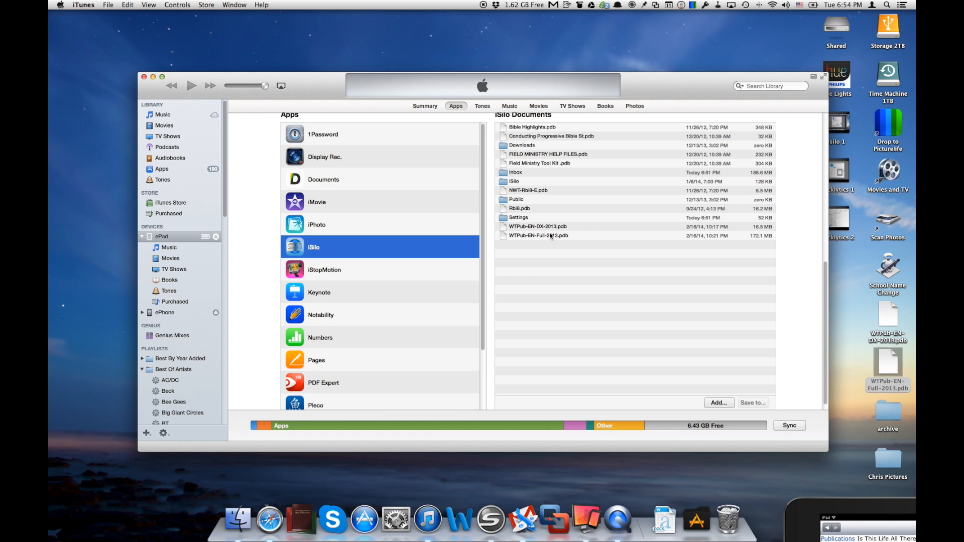
pyautogui.moveTo(549, 240)
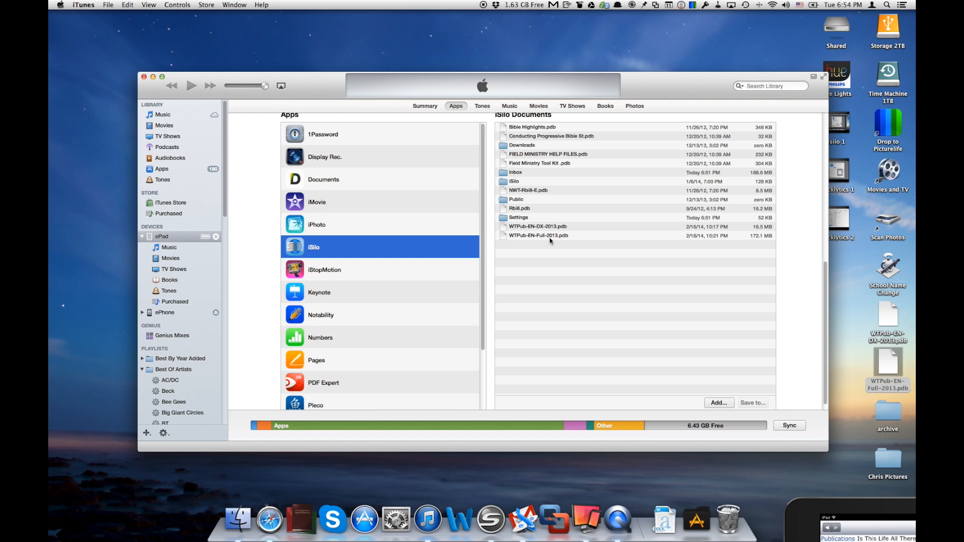
pyautogui.moveTo(550, 241)
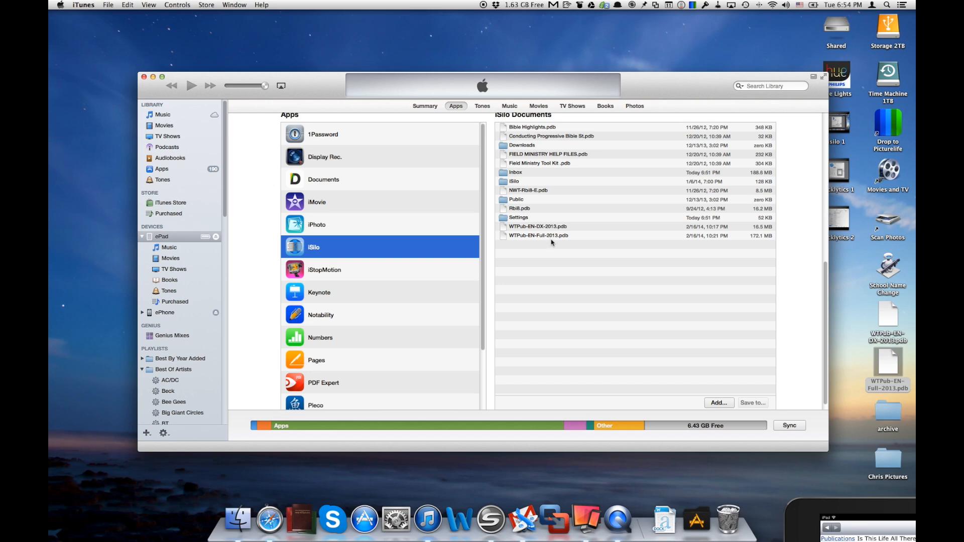